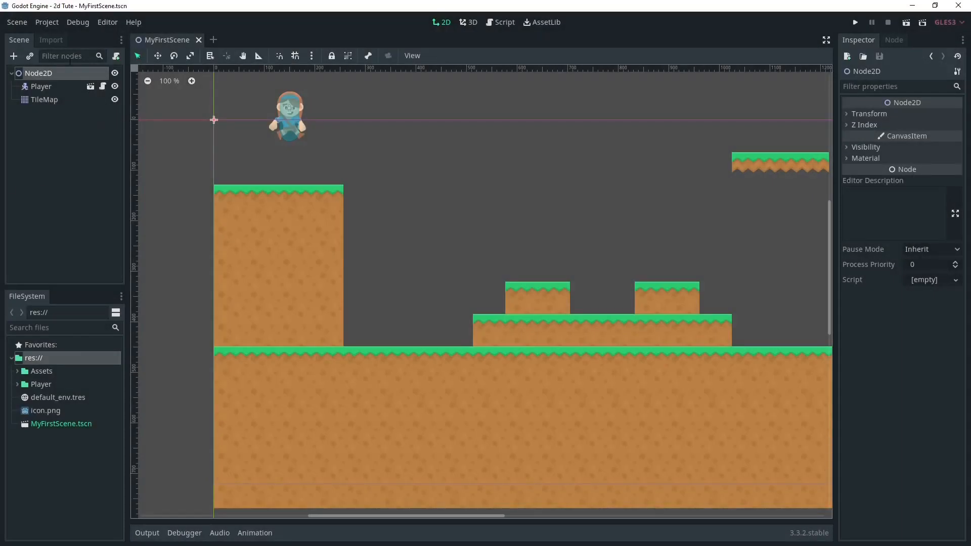
Step: Select the Player node and open its attached Player.gd script
click(41, 86)
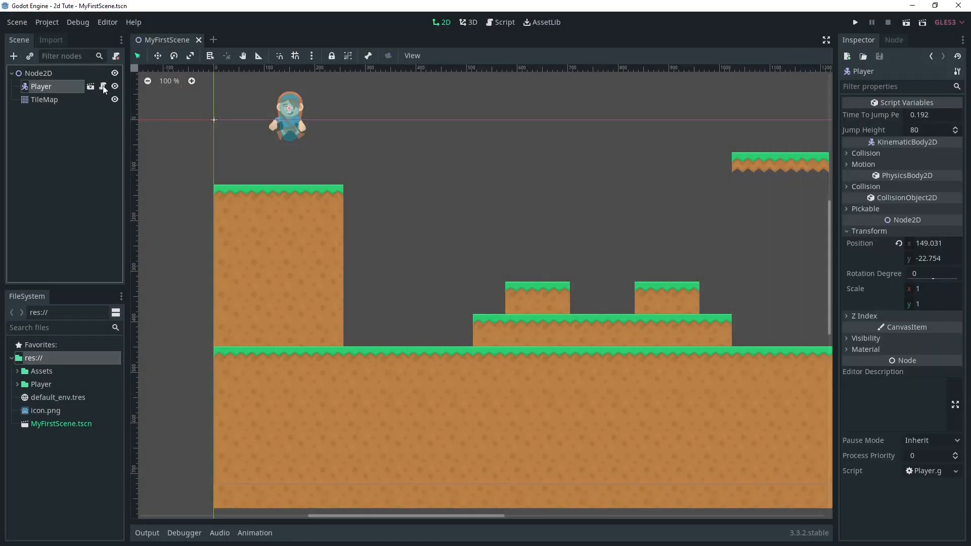
click(504, 22)
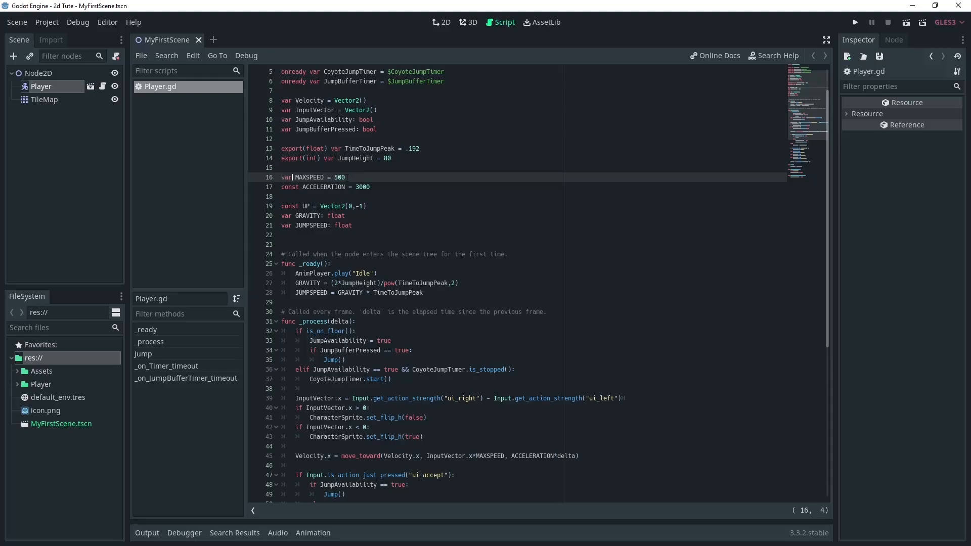
Step: Change MAXSPEED from '= 500' to ': float' and add 'export(int) var JumpDistance = 192' below JumpHeight
key(BackSpace)
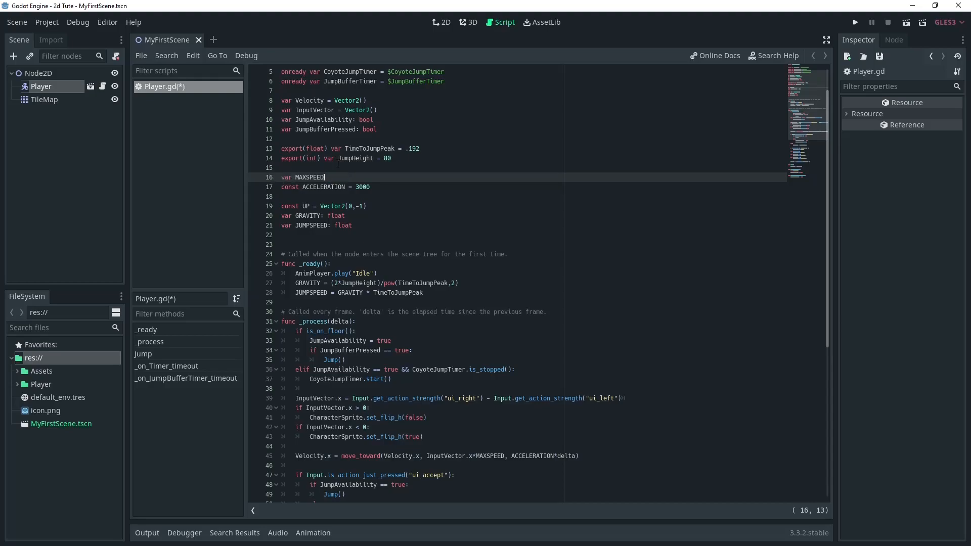
text(: float)
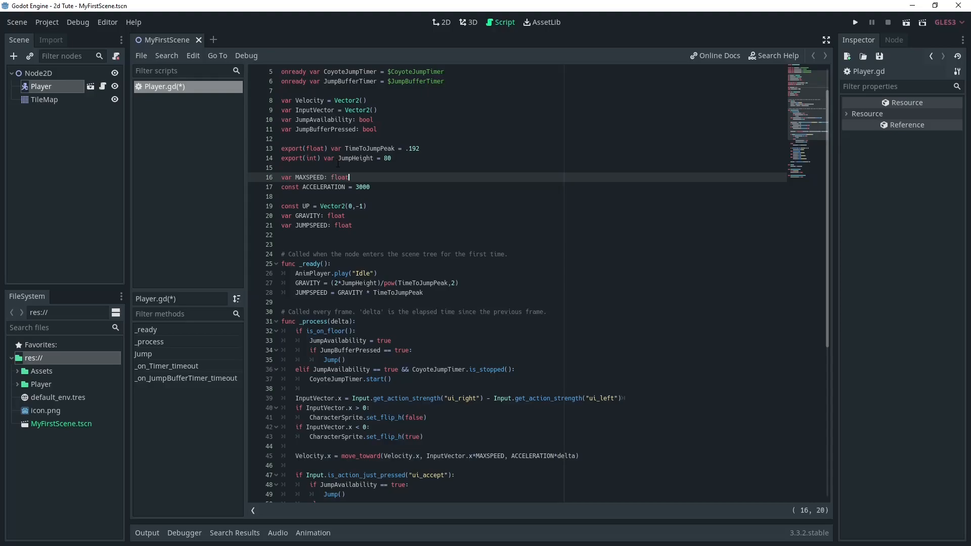
click(391, 157)
text(e)
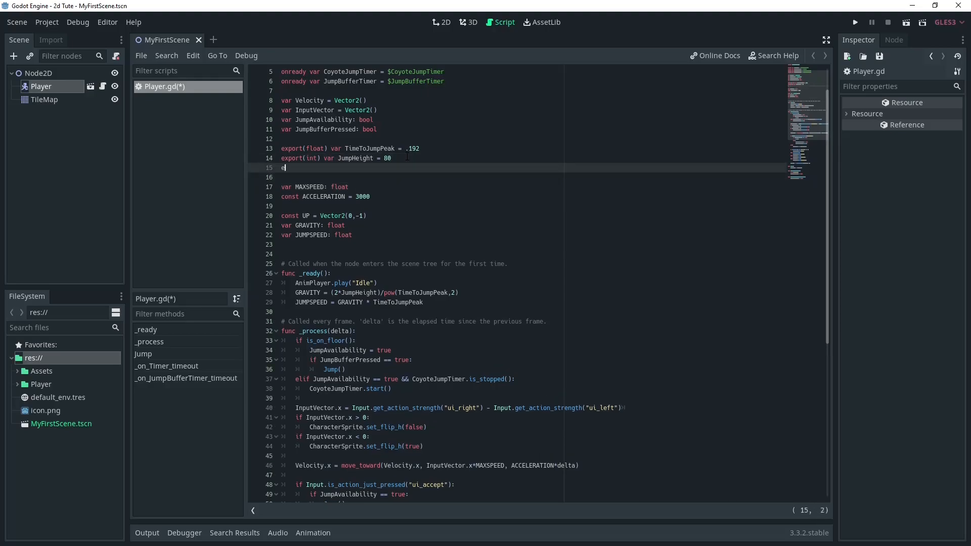
text(xport(in)
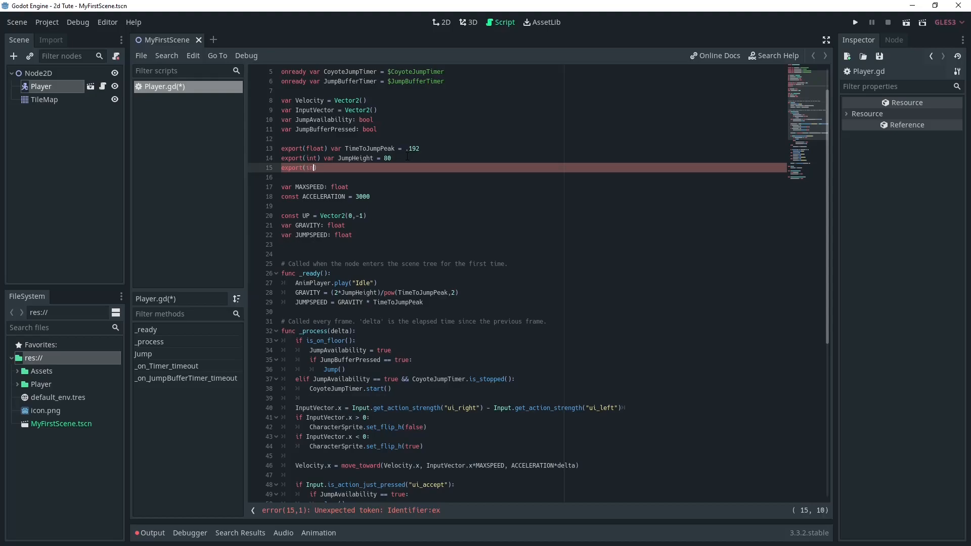
text(t))
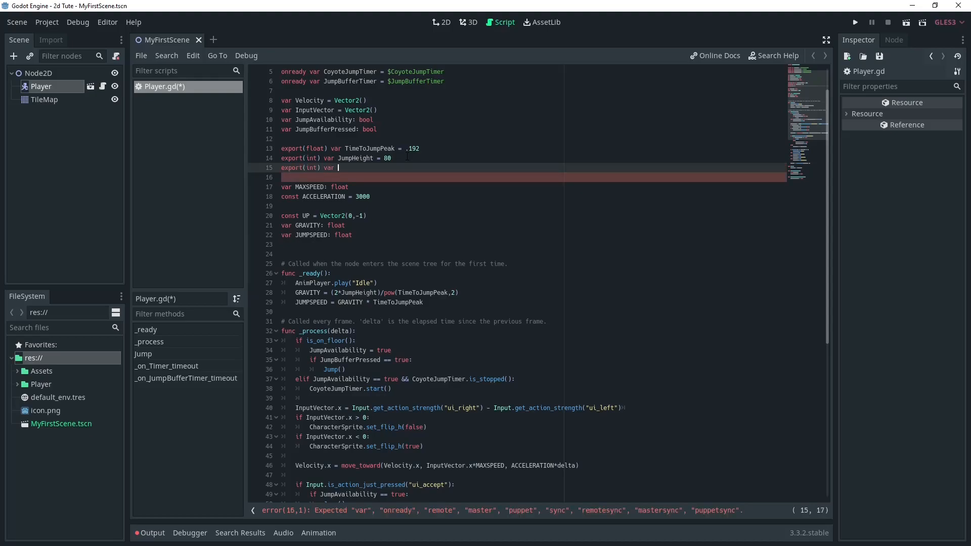
text(Jump)
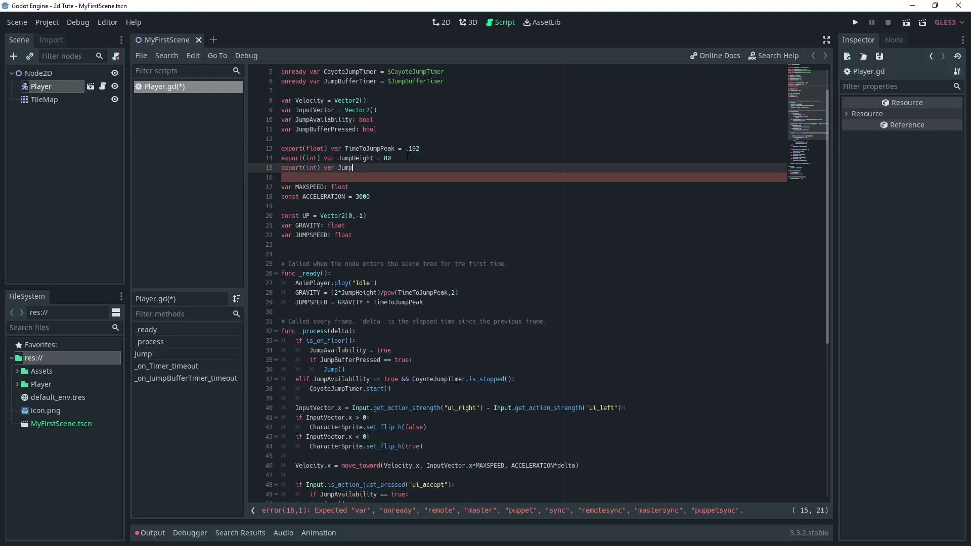
text(Distance)
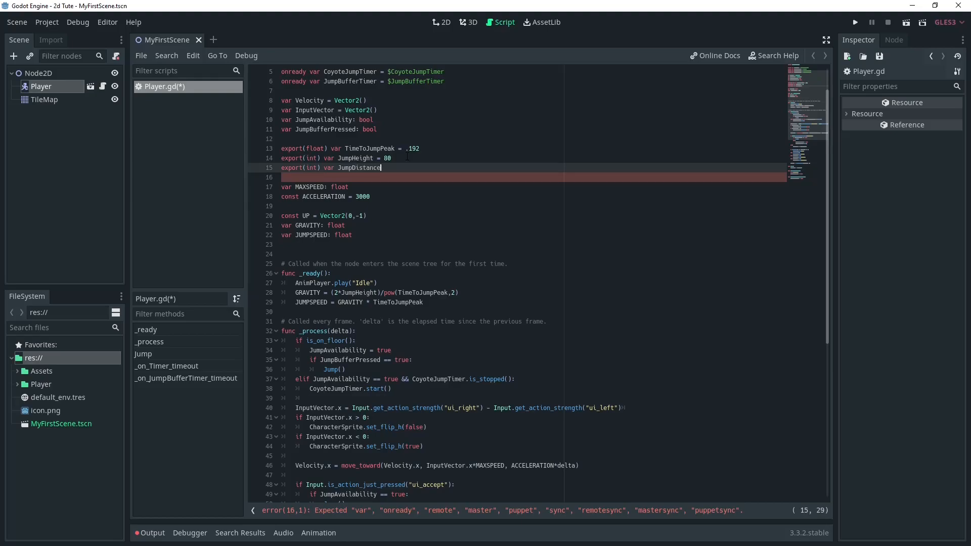
text(=)
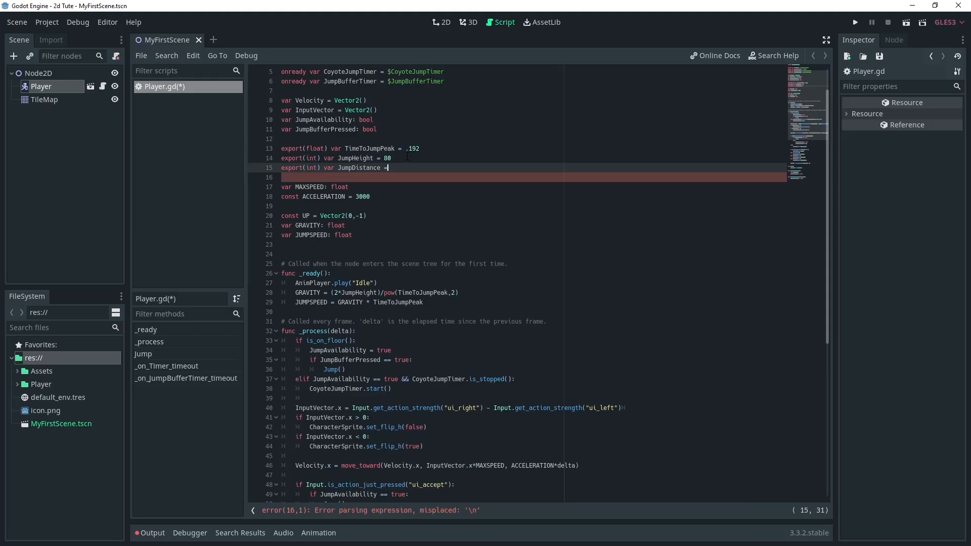
text(192)
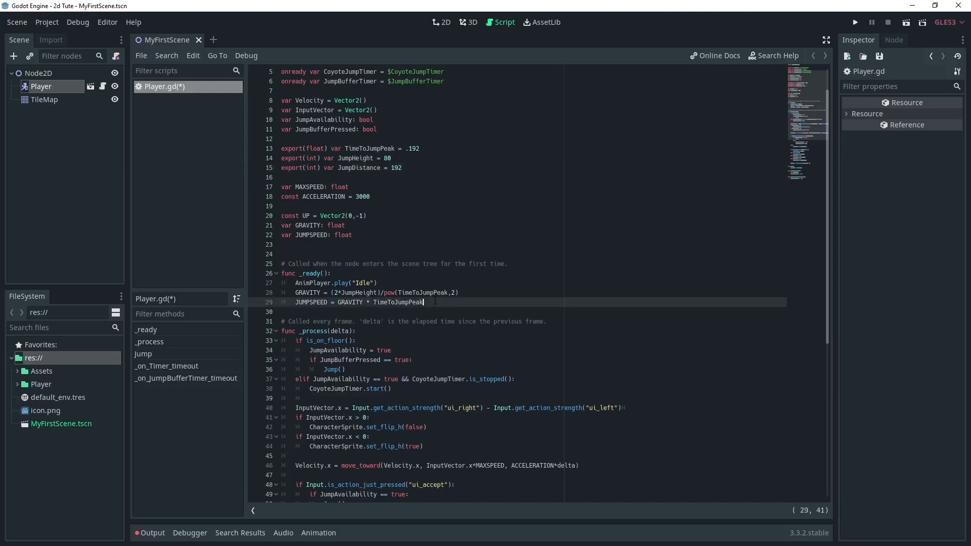
Step: Below JUMPSPEED in _ready, add 'MAXSPEED = JumpDistance / (2*TimeToJumpPeak)' and 'print(MAXSPEED)'
key(Enter)
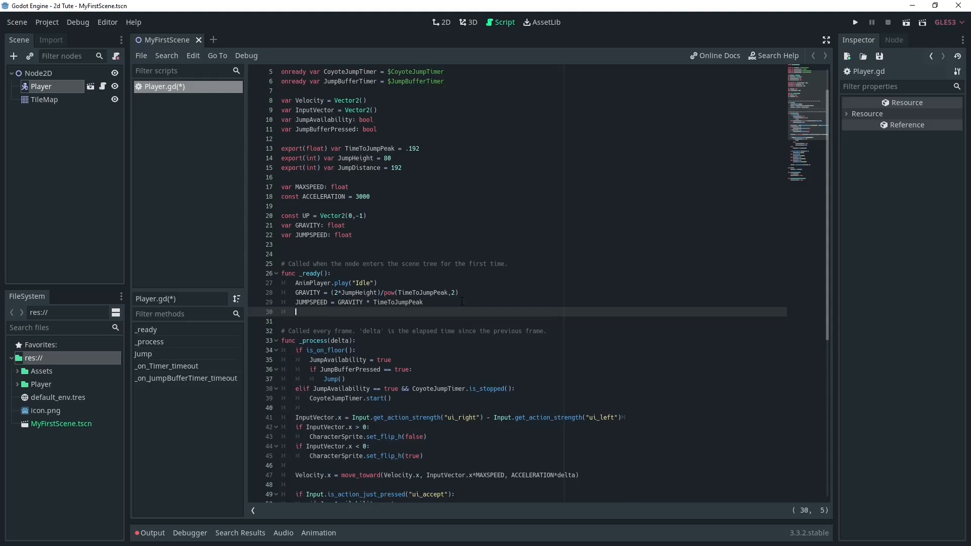
text(MAXSPEED = J)
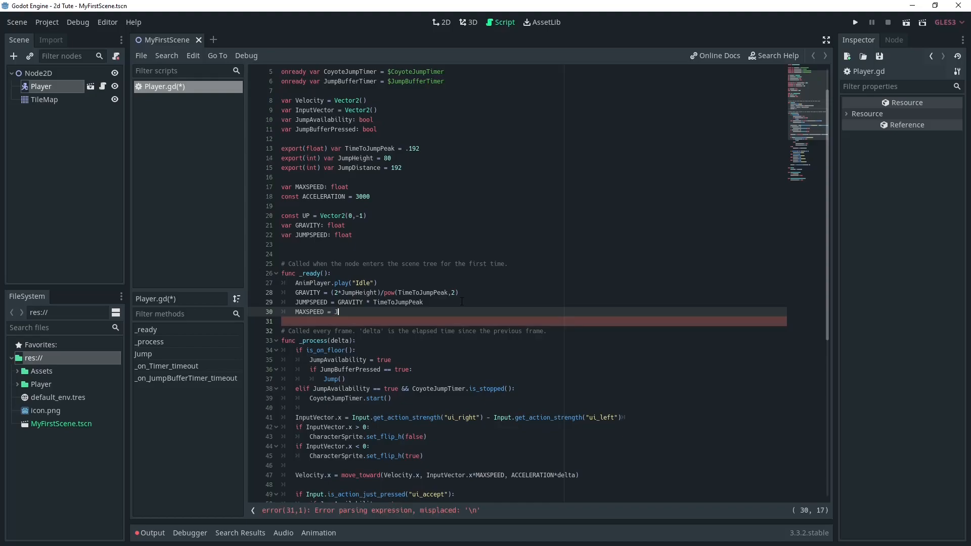
text(umpDistance /)
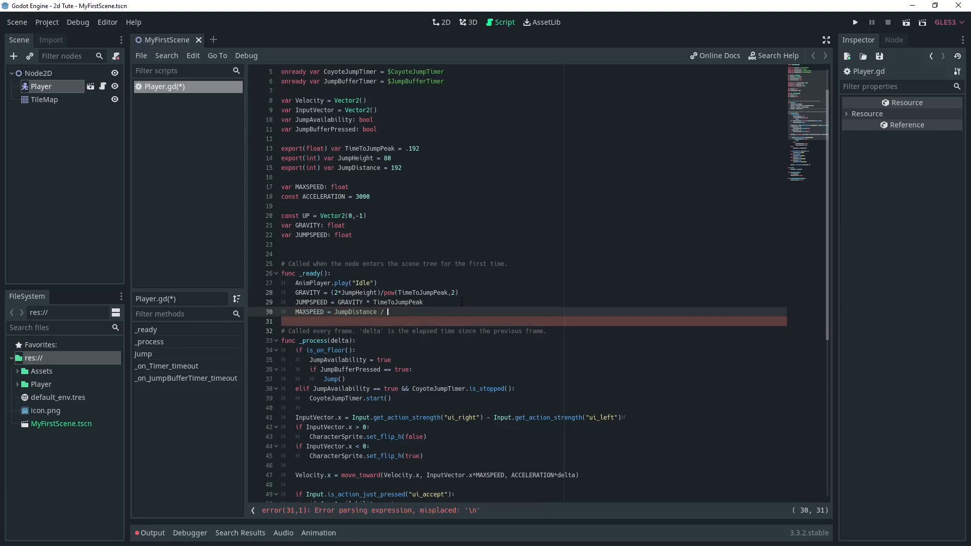
text((2*))
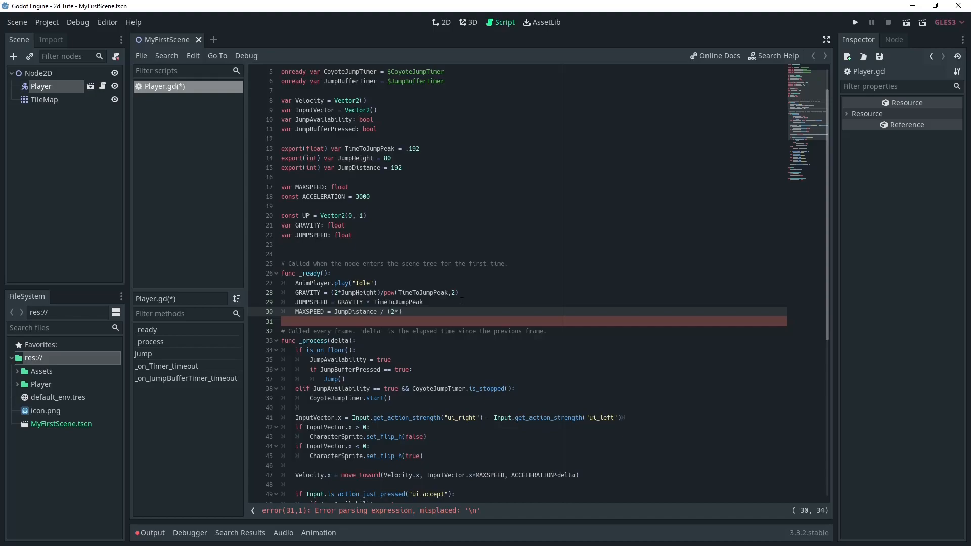
text(TimeToJumpPeak)
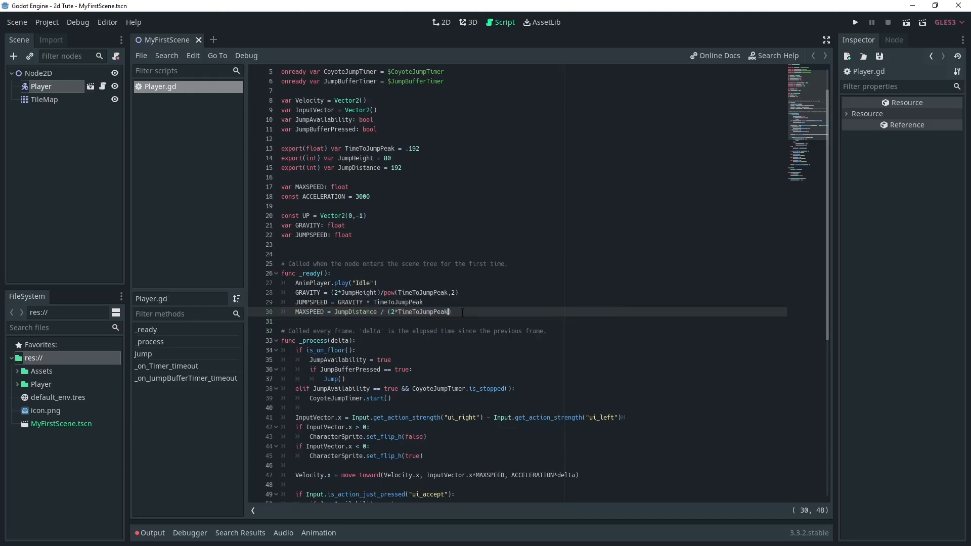
text(pri)
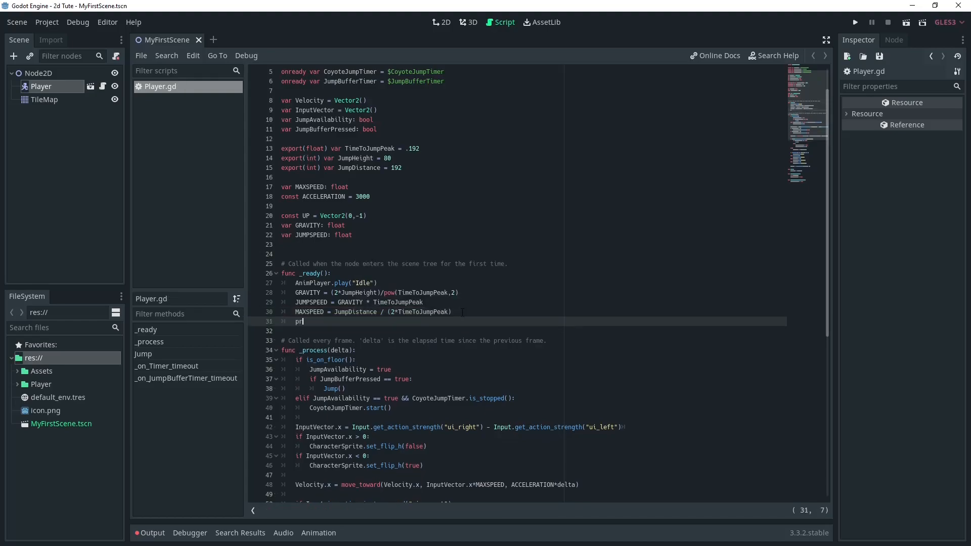
text(int())
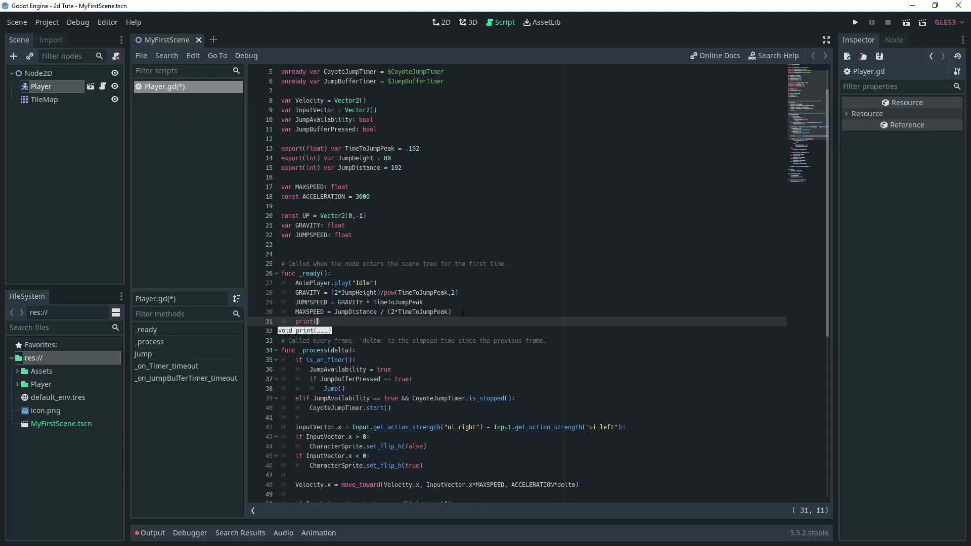
text(MAXSPEED)
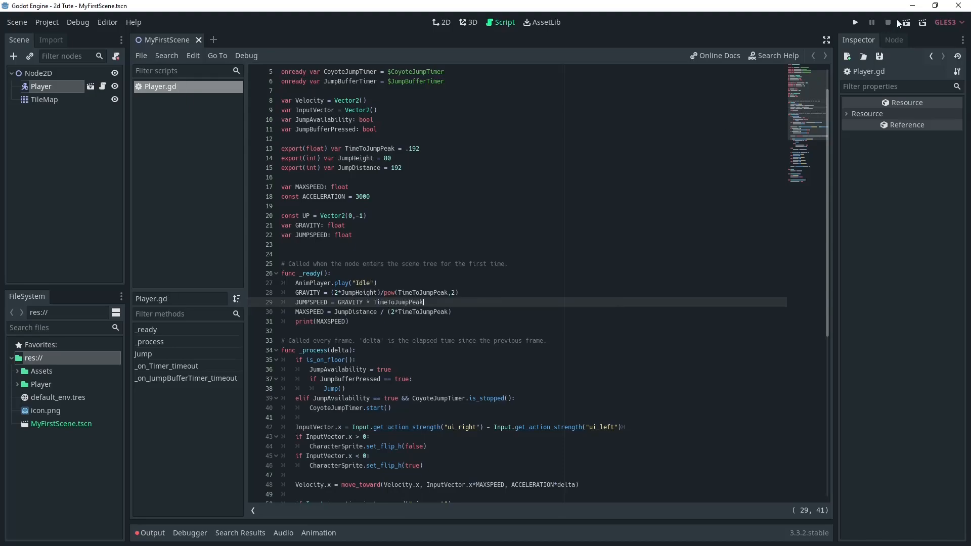
Step: Run the game, confirm MAXSPEED prints 500, and close the game window
click(854, 21)
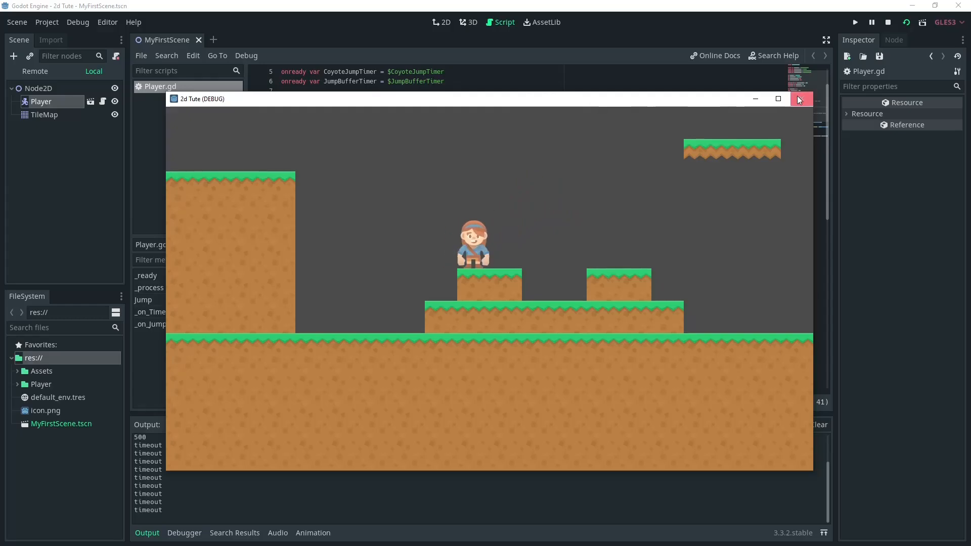
click(802, 99)
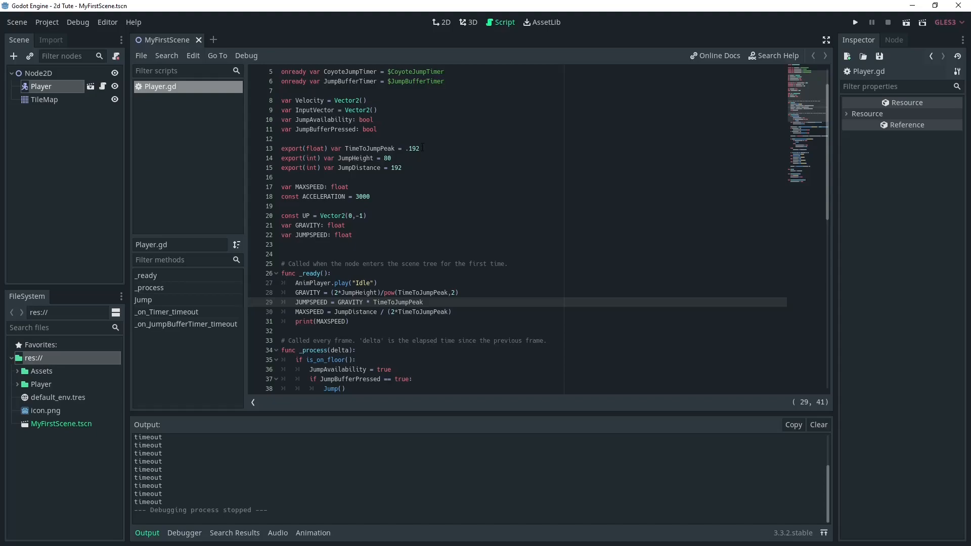
Step: Set TimeToJumpPeak to .25 and JumpHeight to 128, then rerun to get 384
double_click(414, 148)
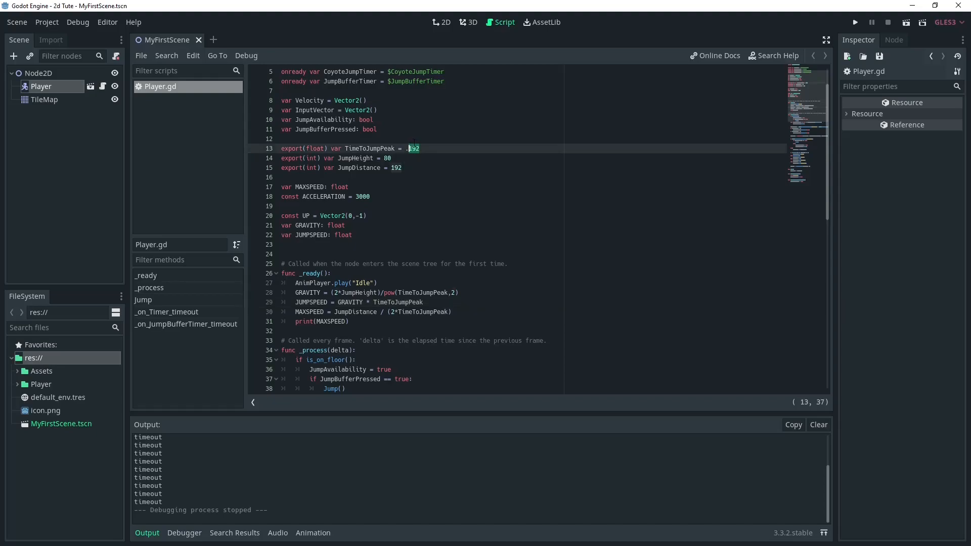
text(.4)
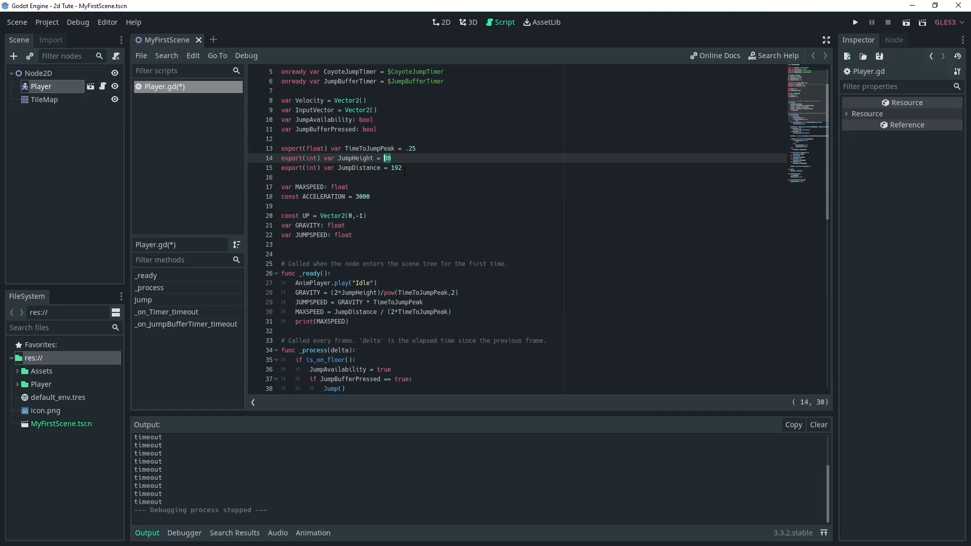
text(128)
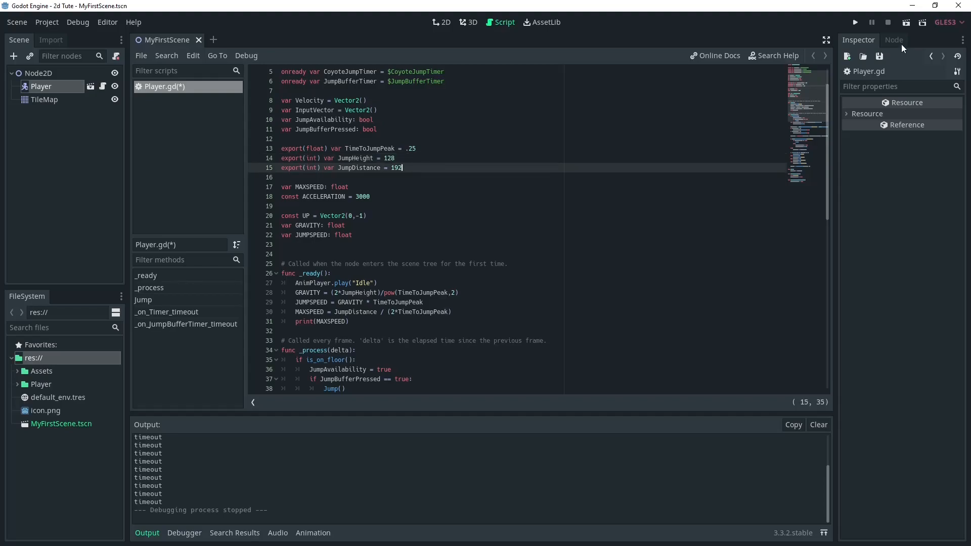
click(854, 22)
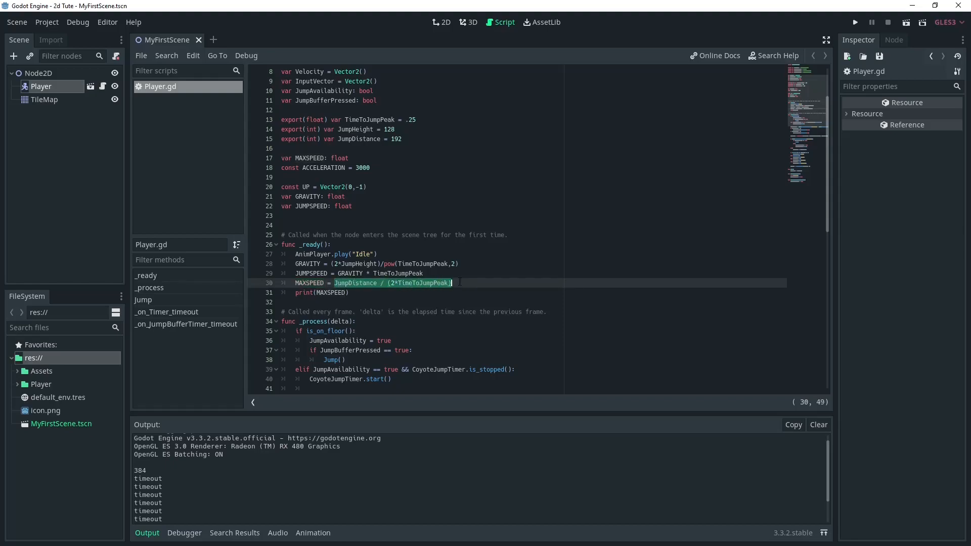
Step: Switch to the 2D workspace showing the level's TileMap
click(367, 292)
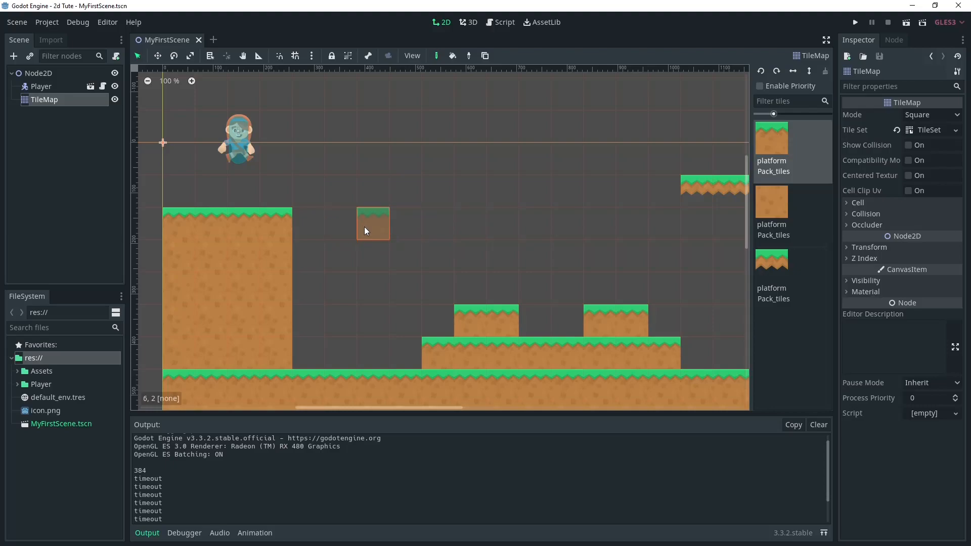
Step: Paint a two-tile floating platform in the gap and erase the left cliff's top tile row
click(275, 352)
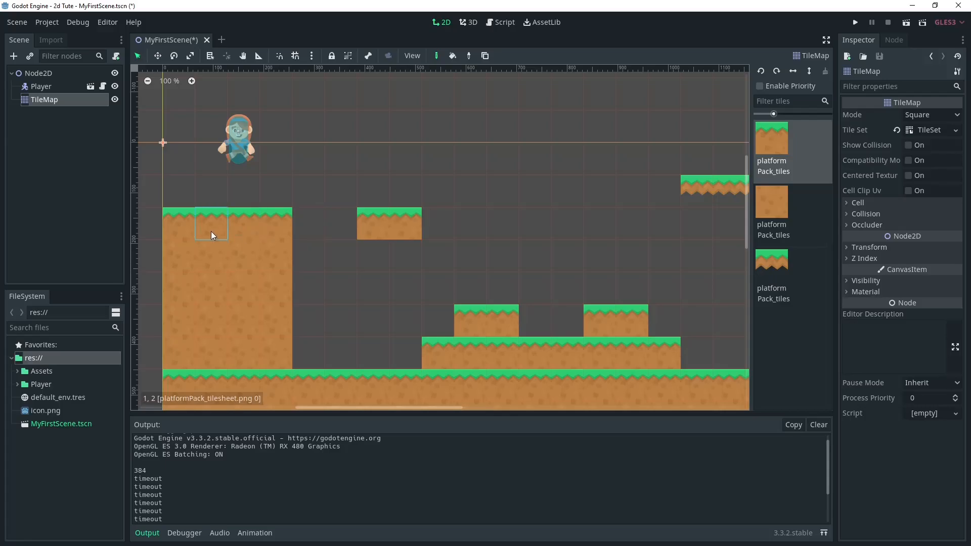
click(178, 263)
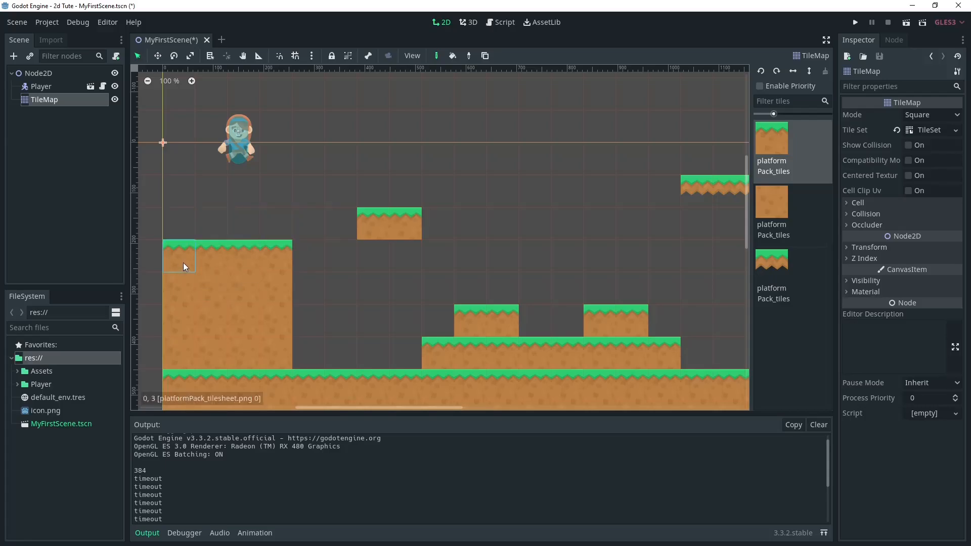